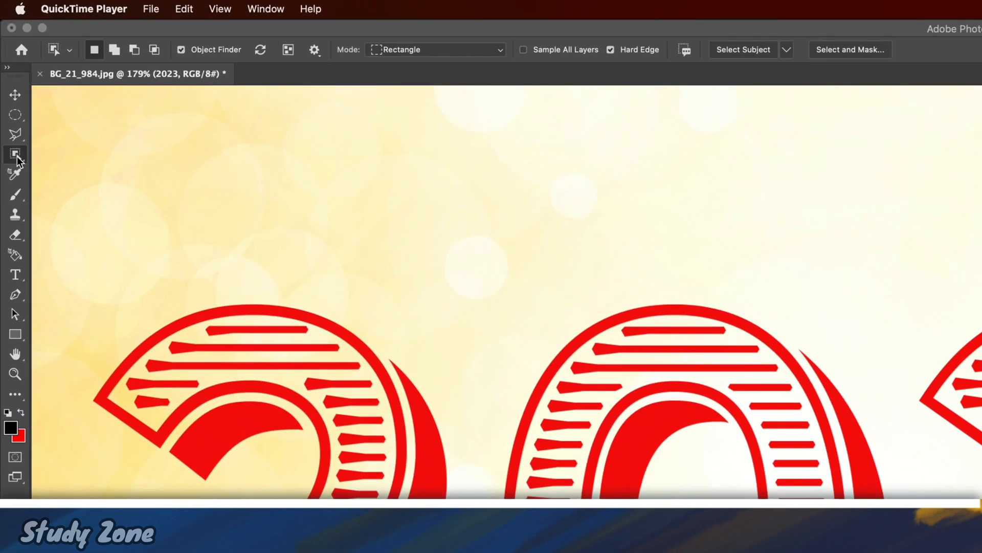
- Pick a red numeral with the Magic Wand, then use Select > Similar to grab all red areas
{"action": "left_click", "coordinate": [15, 154]}
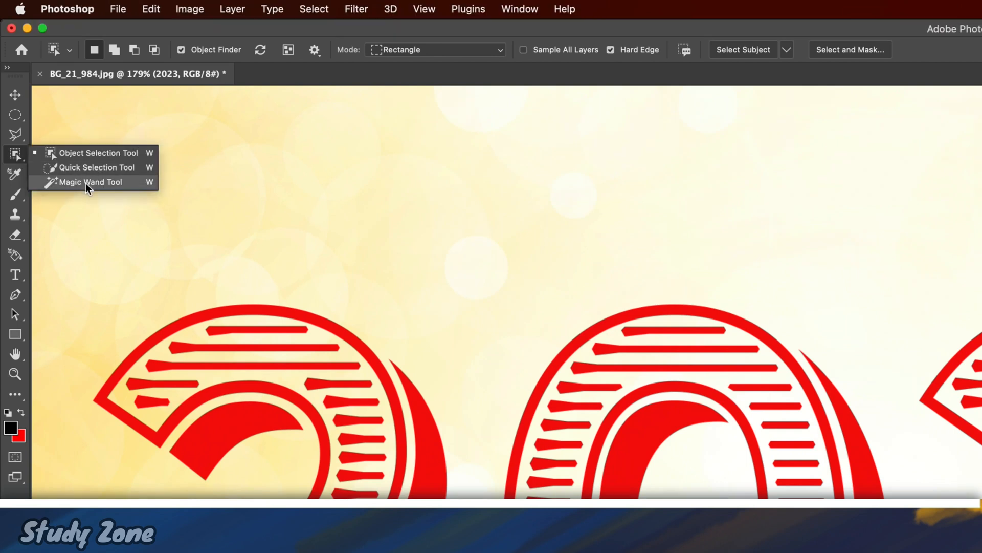
{"action": "left_click", "coordinate": [90, 182]}
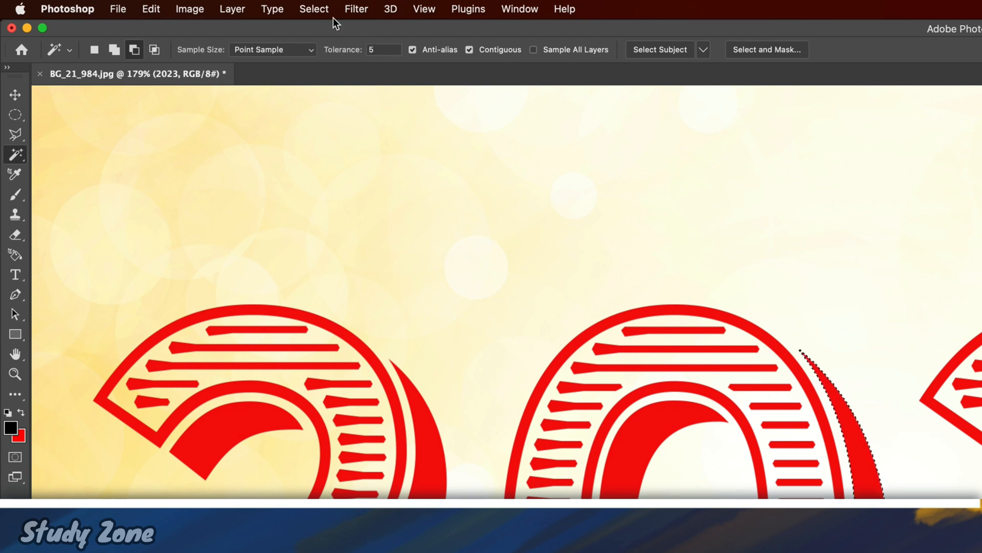
{"action": "left_click", "coordinate": [313, 9]}
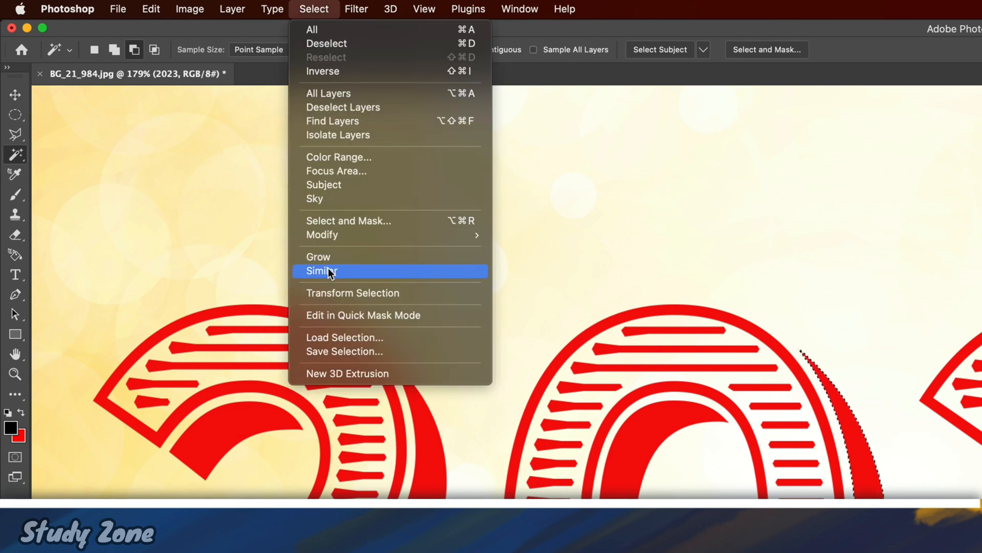
{"action": "left_click", "coordinate": [321, 271]}
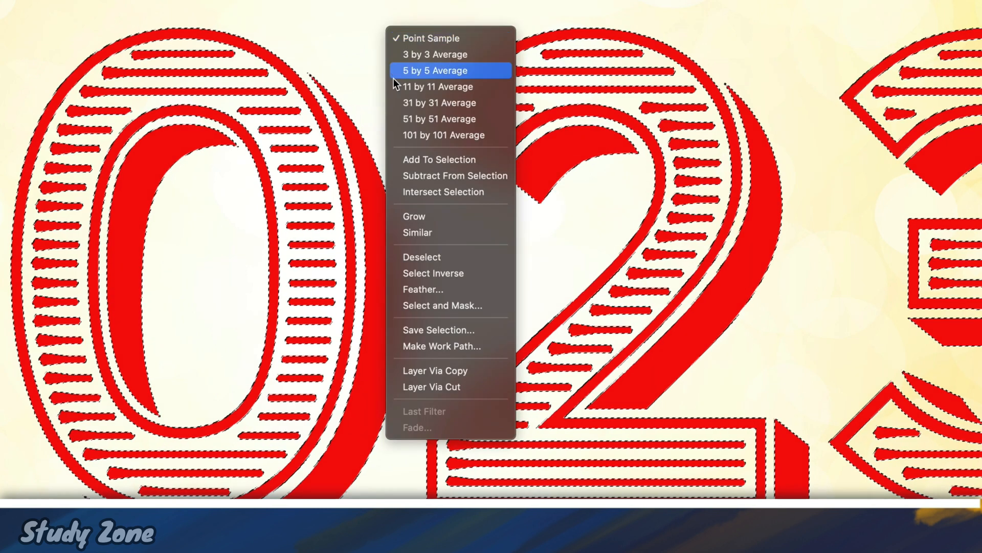
{"action": "mouse_move", "coordinate": [450, 346]}
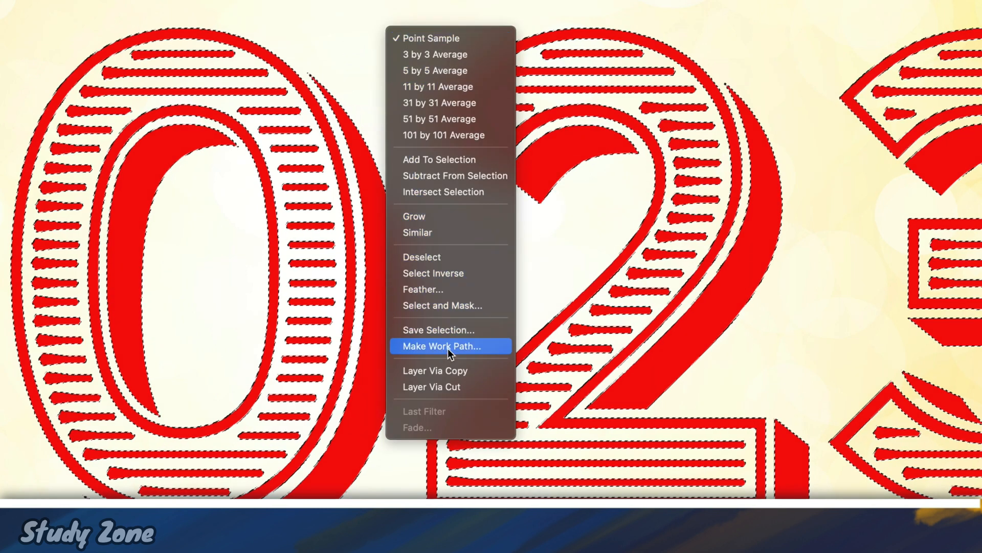
- Make a work path from the red numeral selection at 0.5-pixel tolerance
{"action": "left_click", "coordinate": [442, 346]}
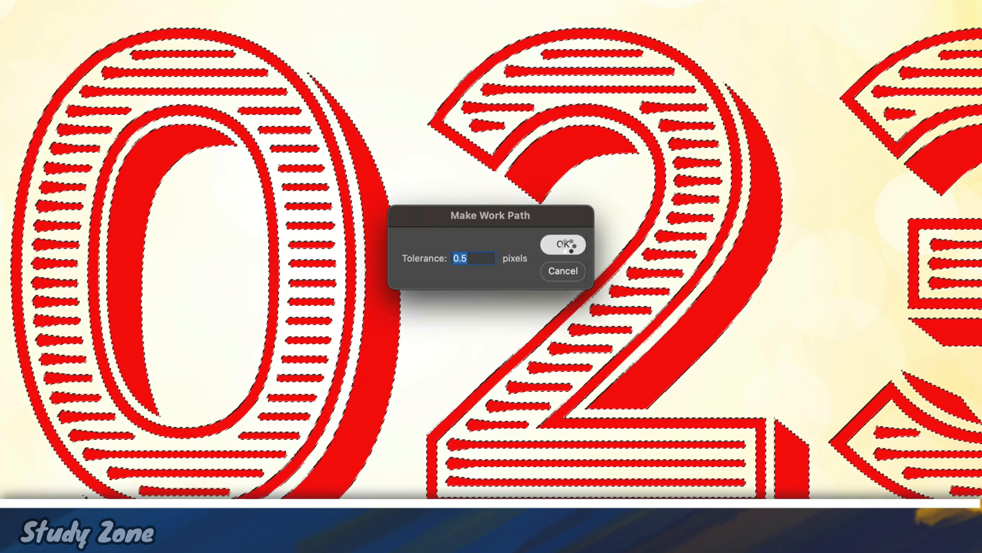
{"action": "left_click", "coordinate": [560, 243]}
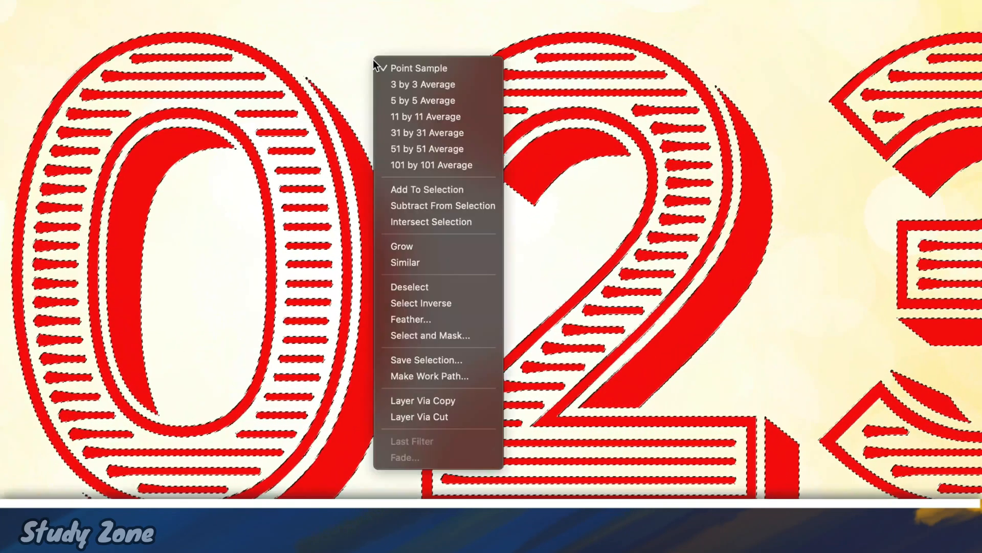
- Reopen Make Work Path on the numeral selection and enter a 10-pixel tolerance
{"action": "left_click", "coordinate": [429, 376]}
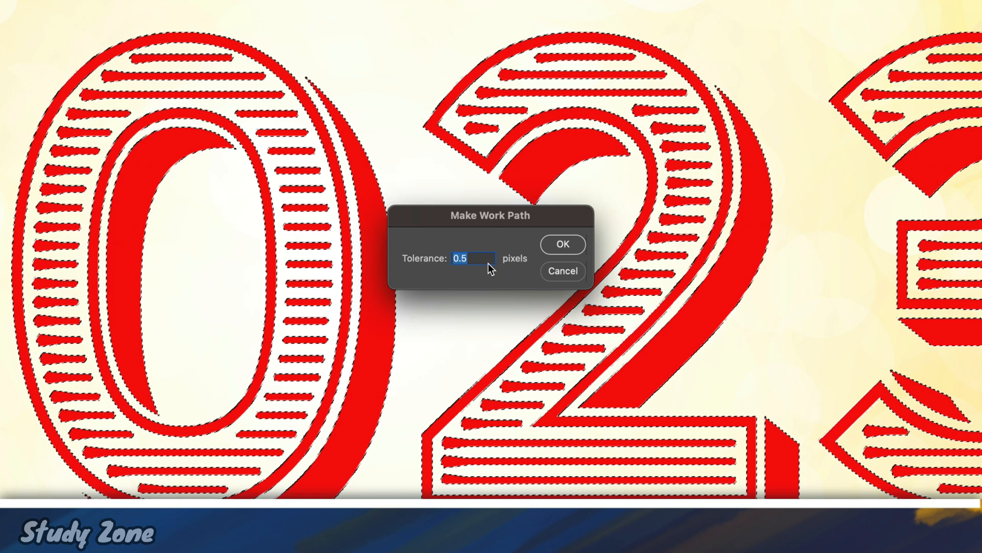
{"action": "type", "text": "10"}
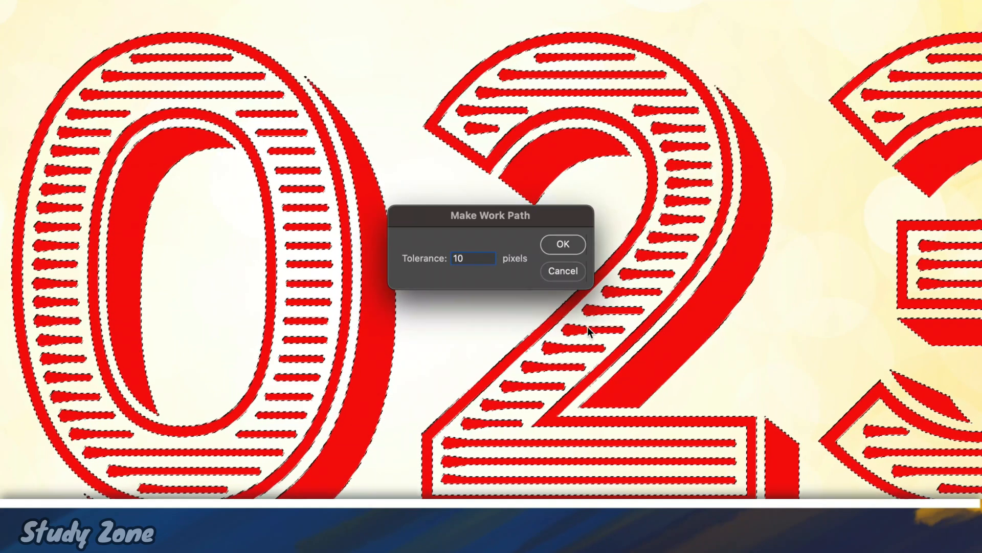